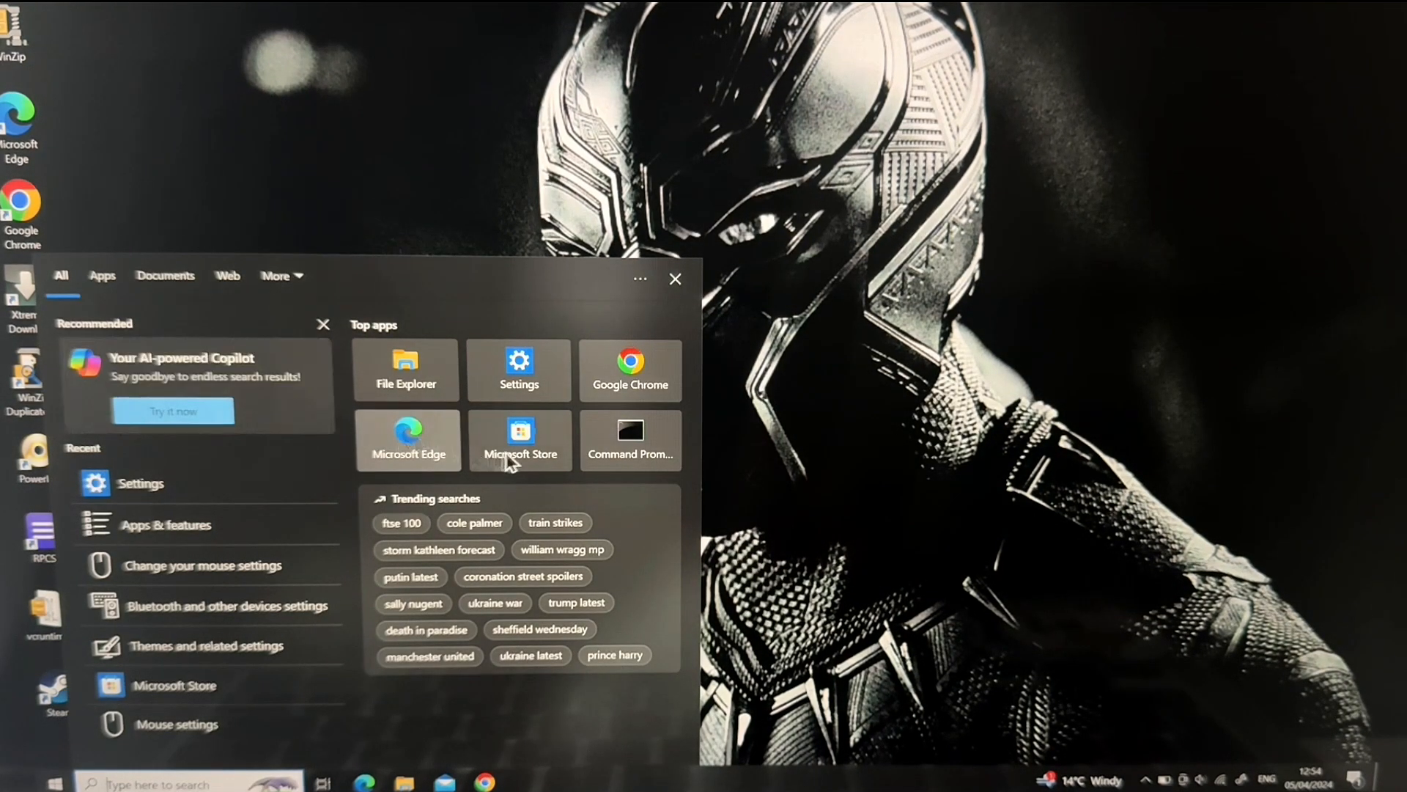
Launch Microsoft Store and go to the Xbox app's product page
left_click(518, 440)
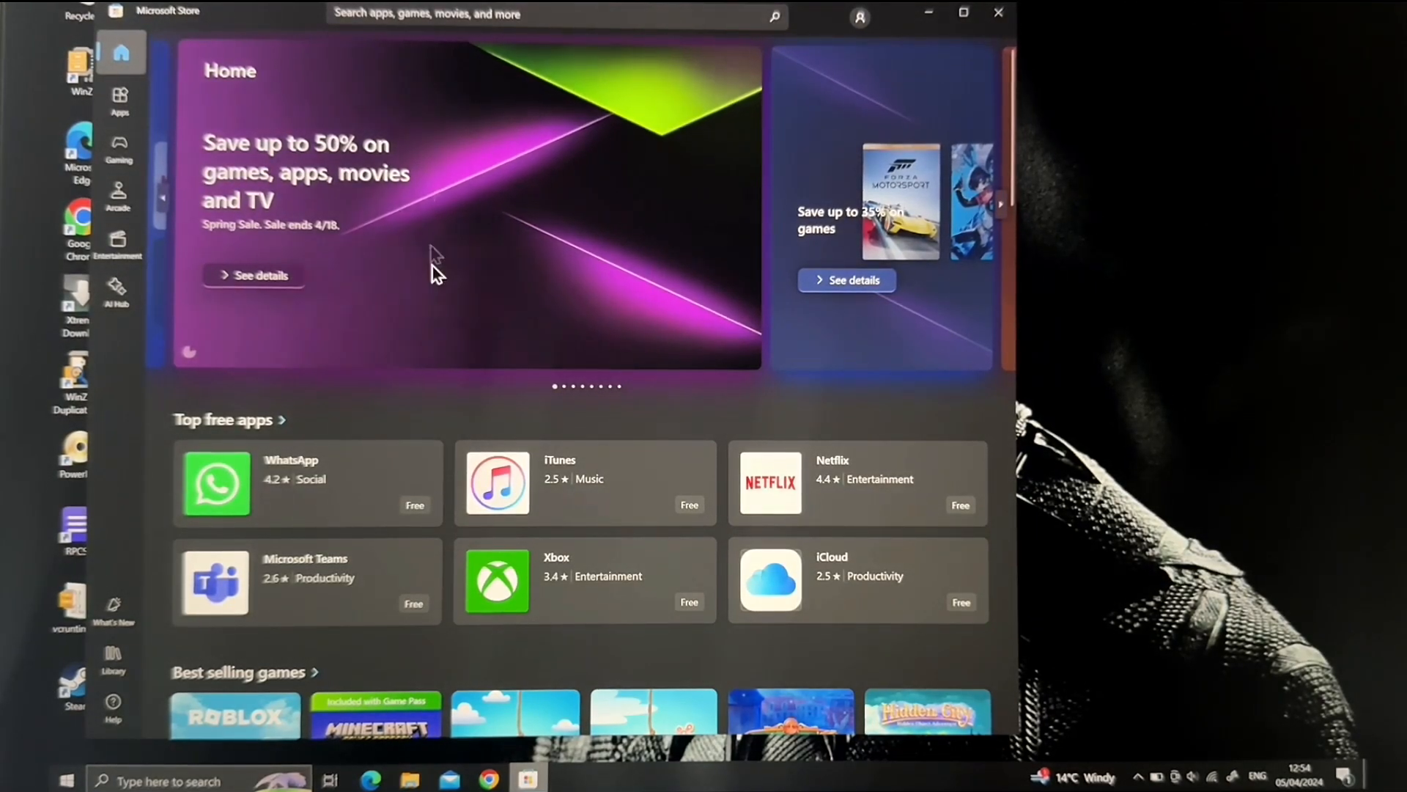
mouse_move(499, 483)
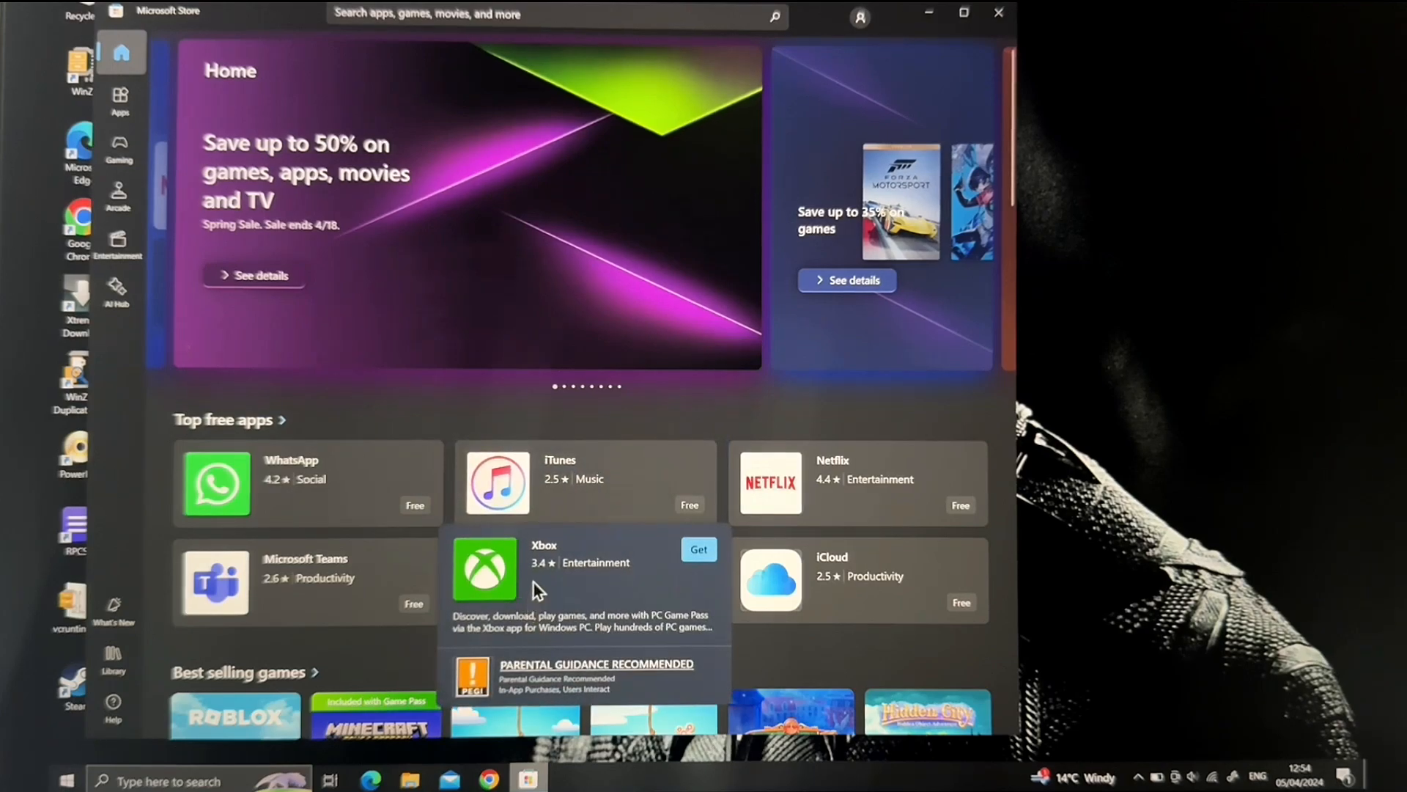
left_click(485, 570)
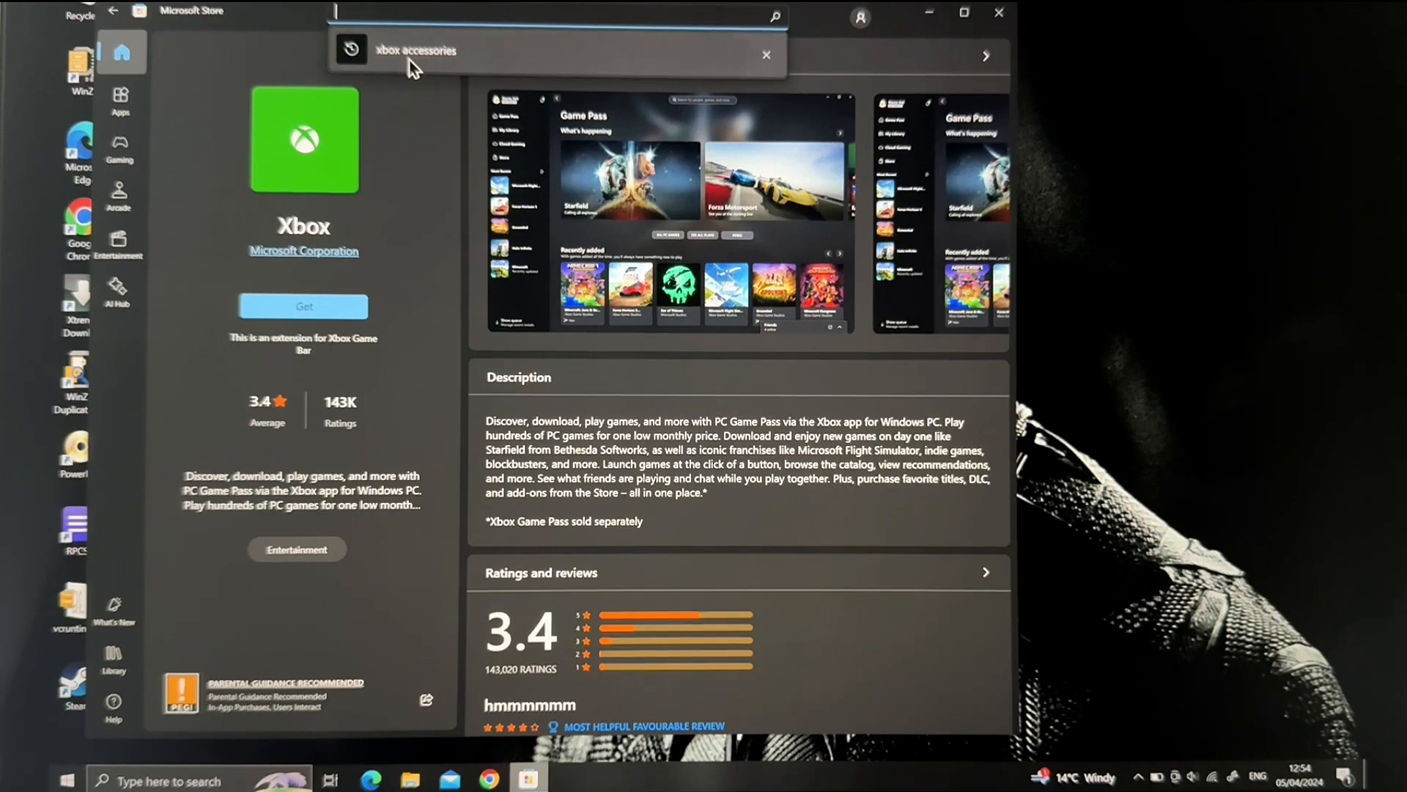
Search the store for 'xbox accessories' and open the installed Xbox Accessories app
left_click(416, 51)
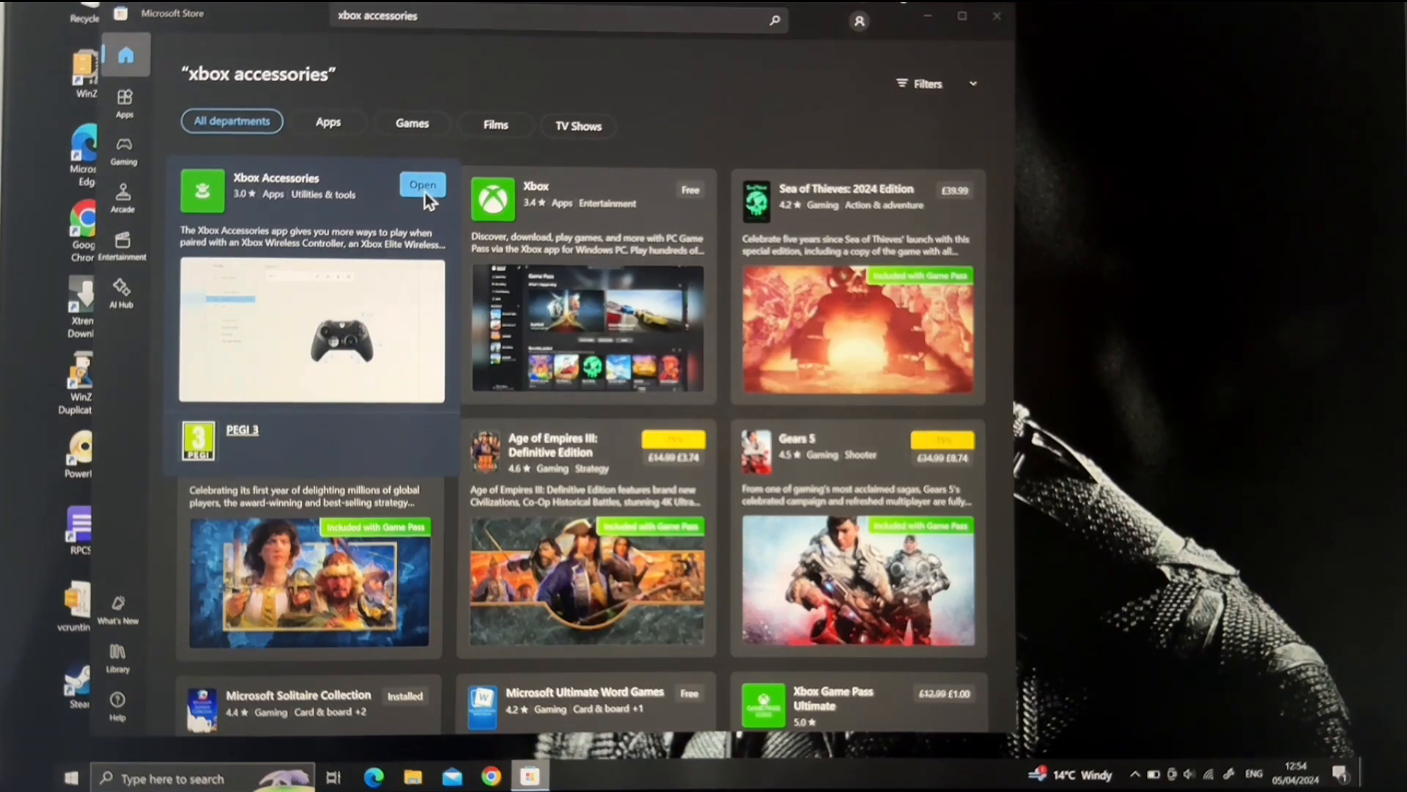
left_click(423, 184)
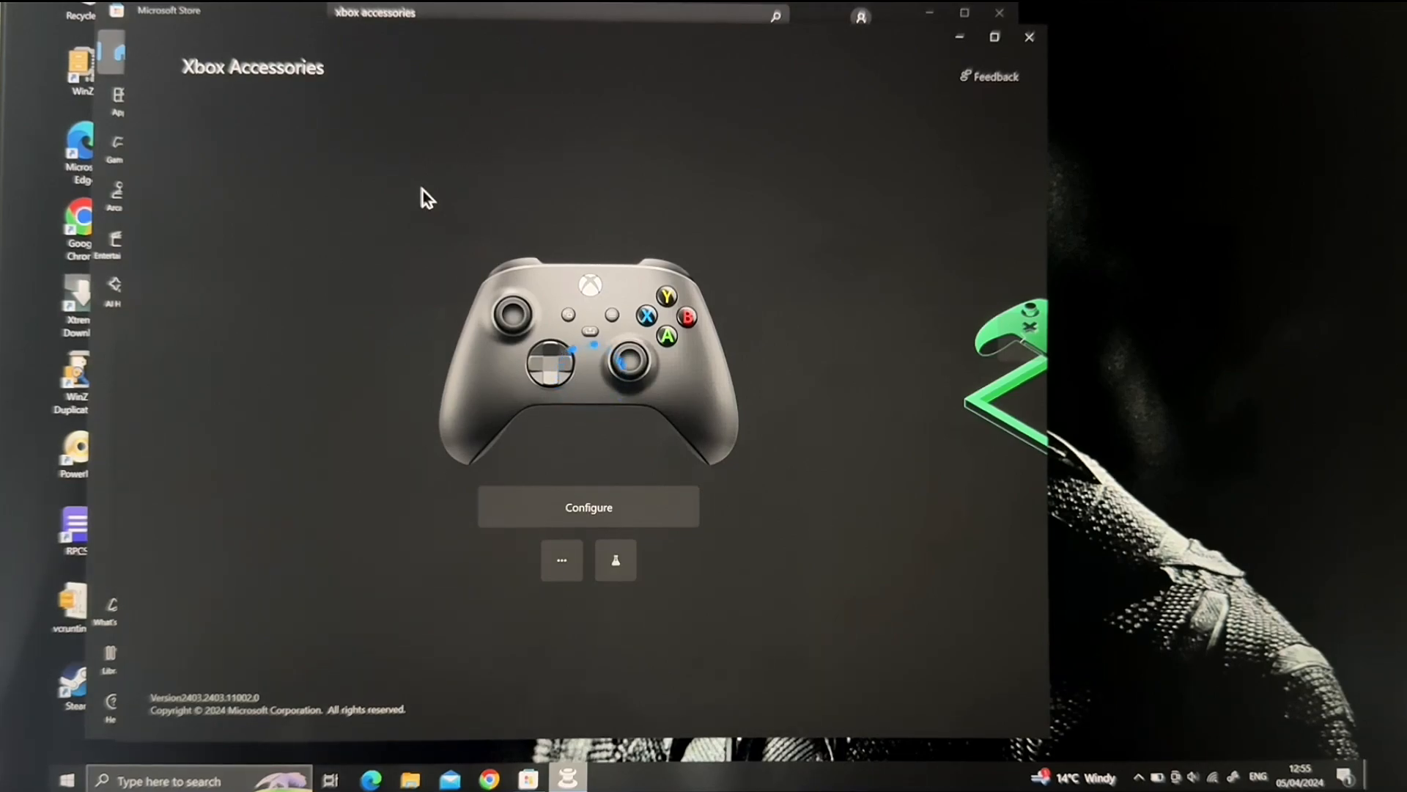
Dismiss the sign-in error, view controller firmware 5.20.7.0, and check for updates
left_click(588, 508)
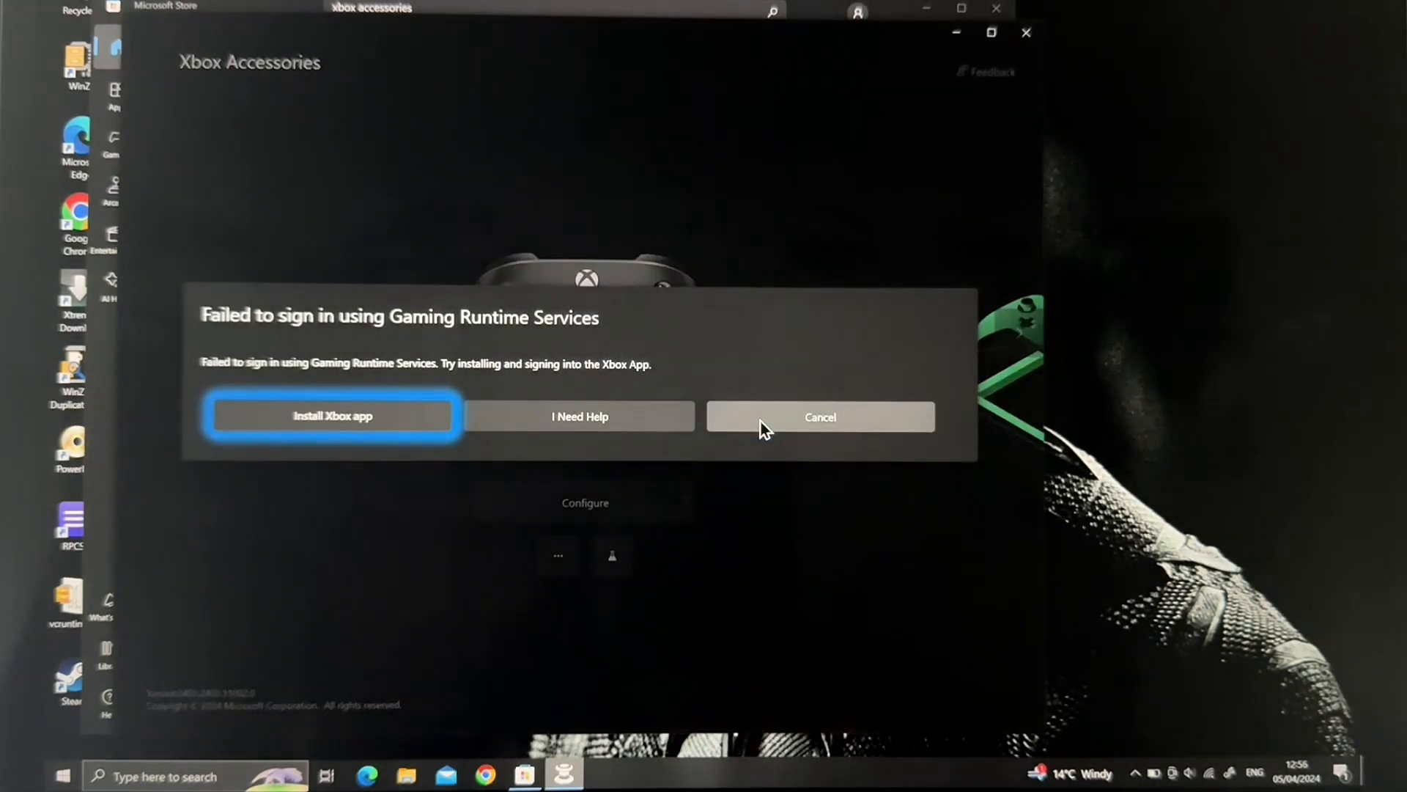
left_click(820, 417)
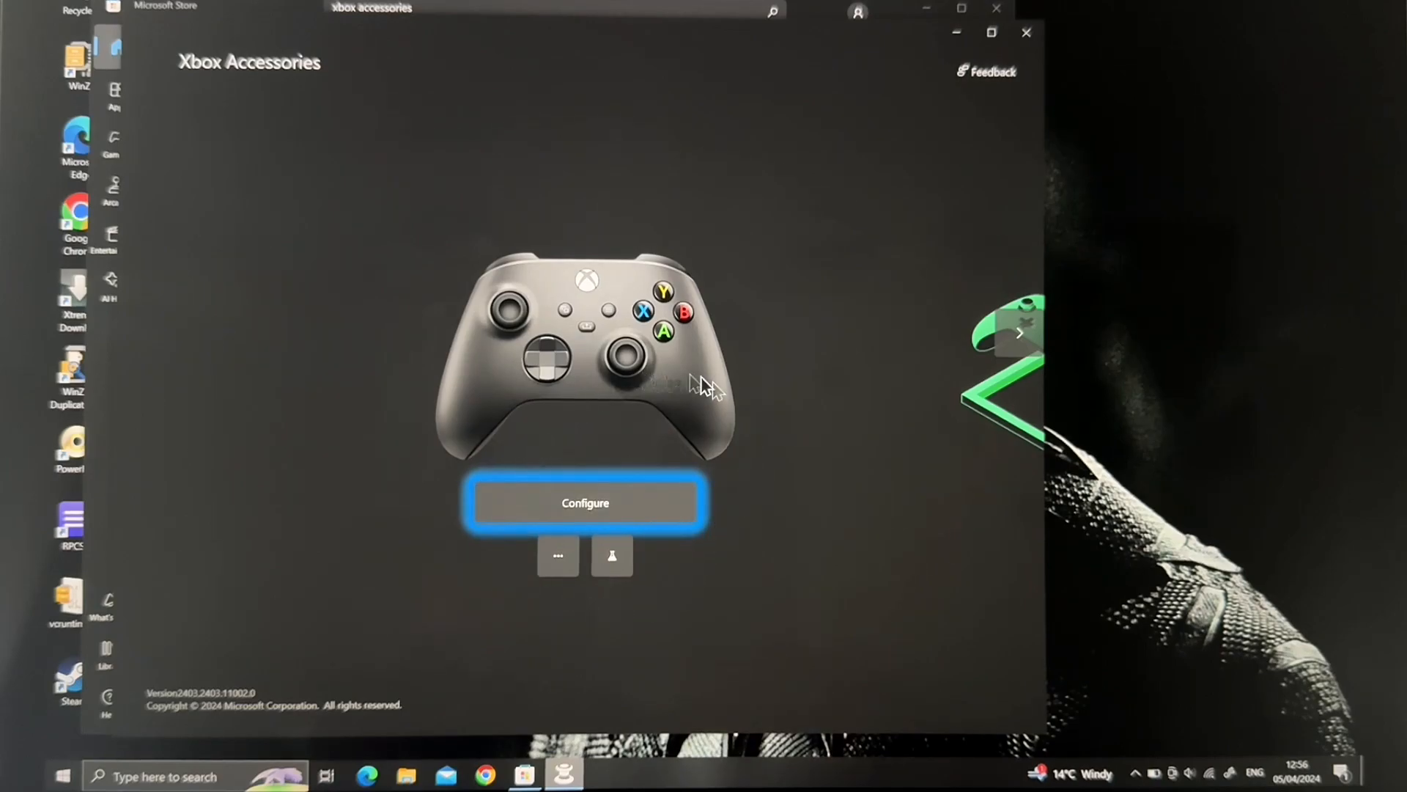
mouse_move(554, 584)
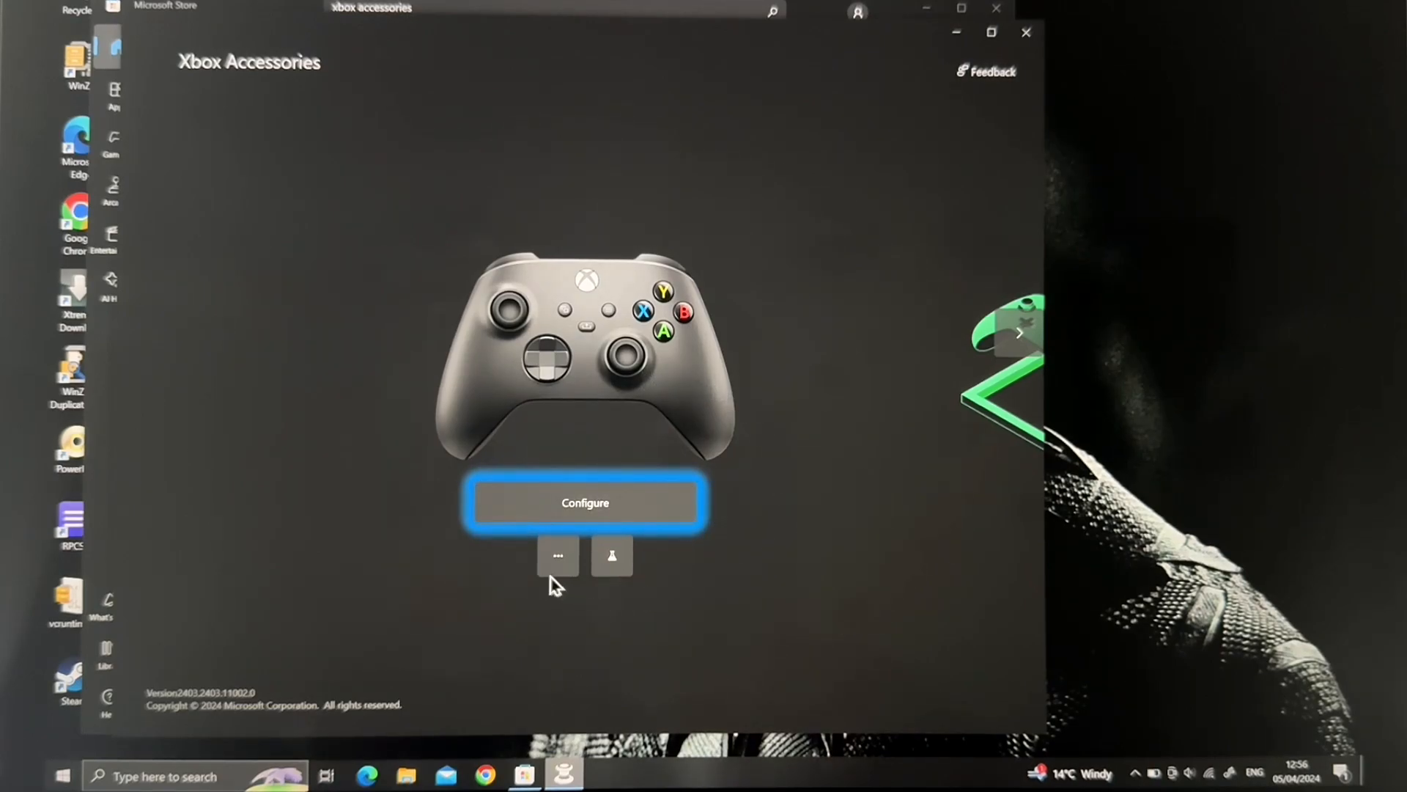
left_click(585, 502)
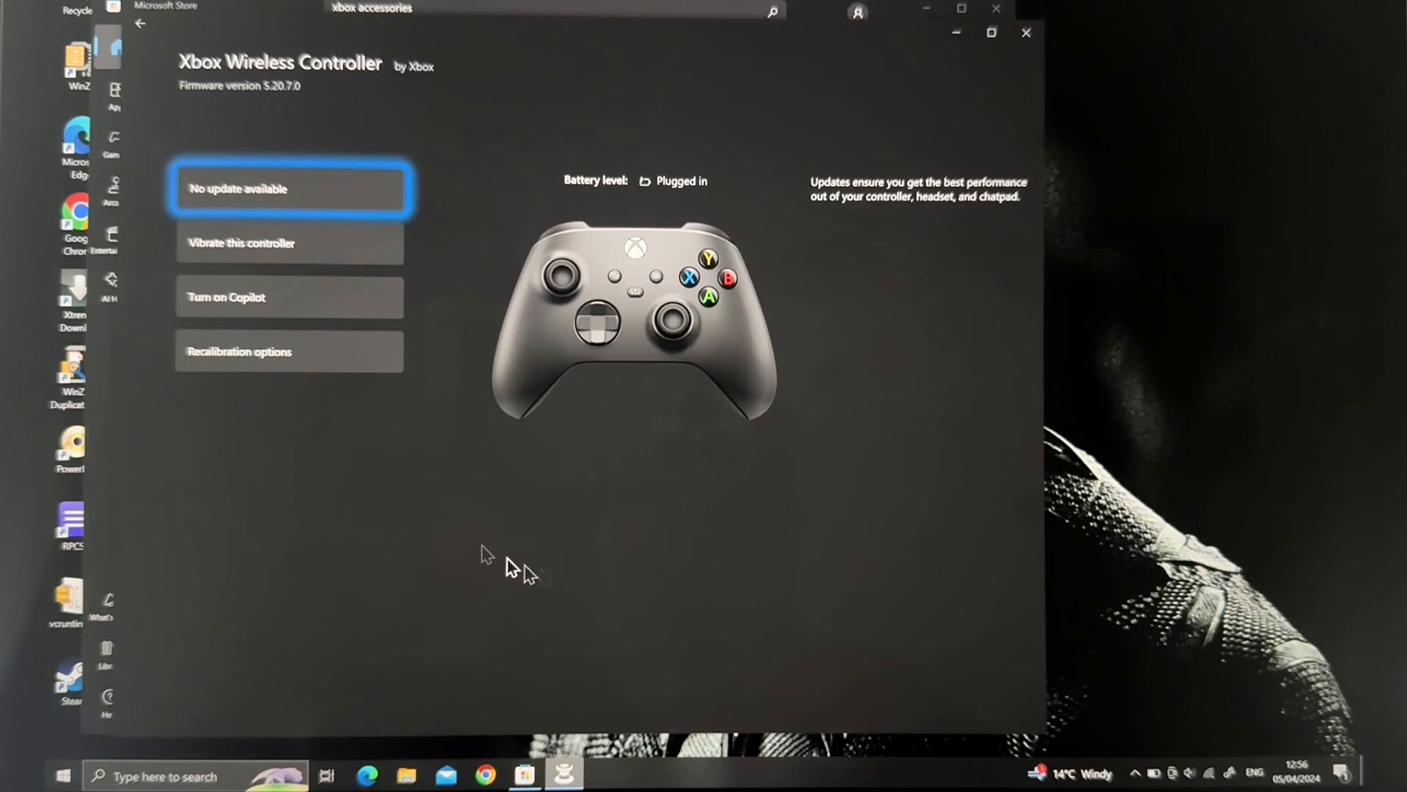
mouse_move(300, 229)
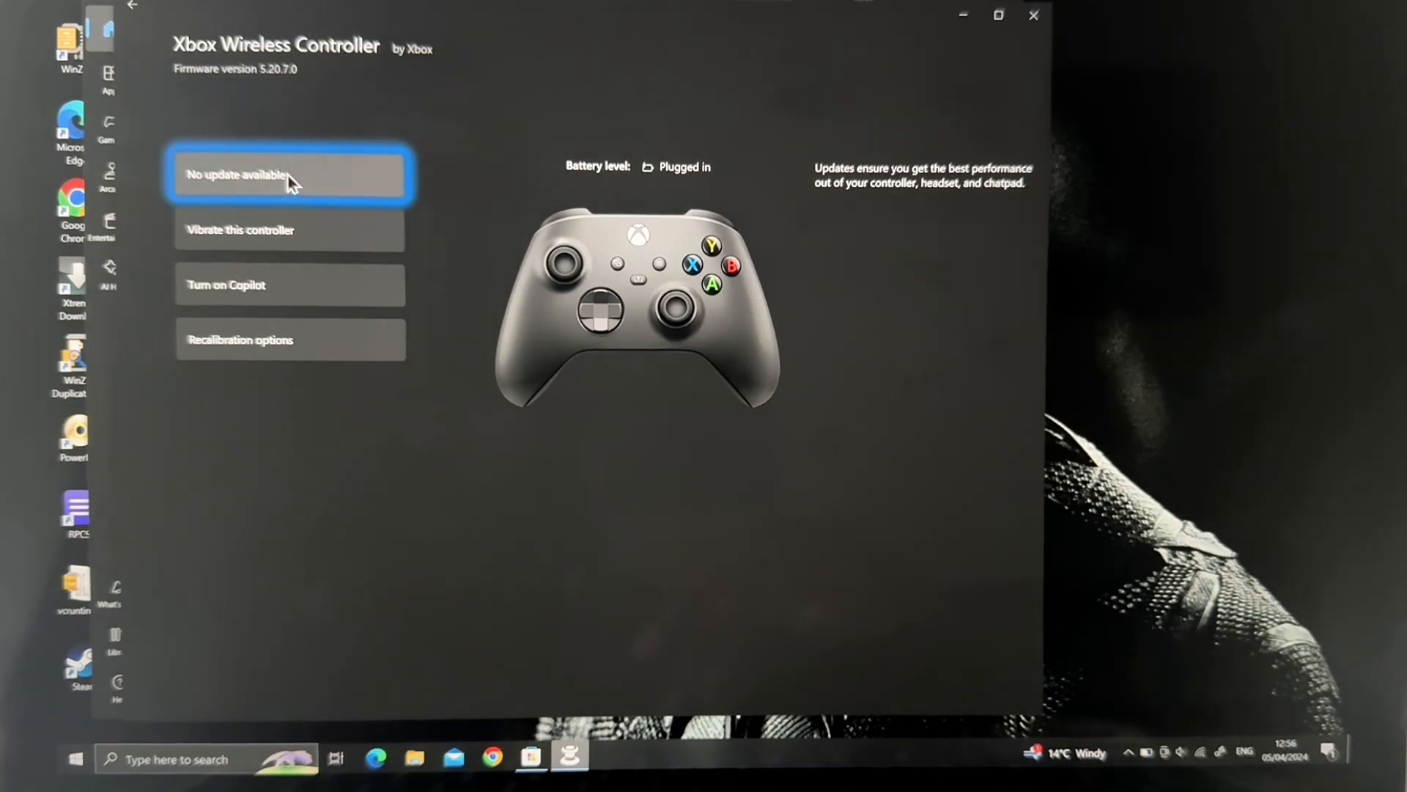
left_click(287, 174)
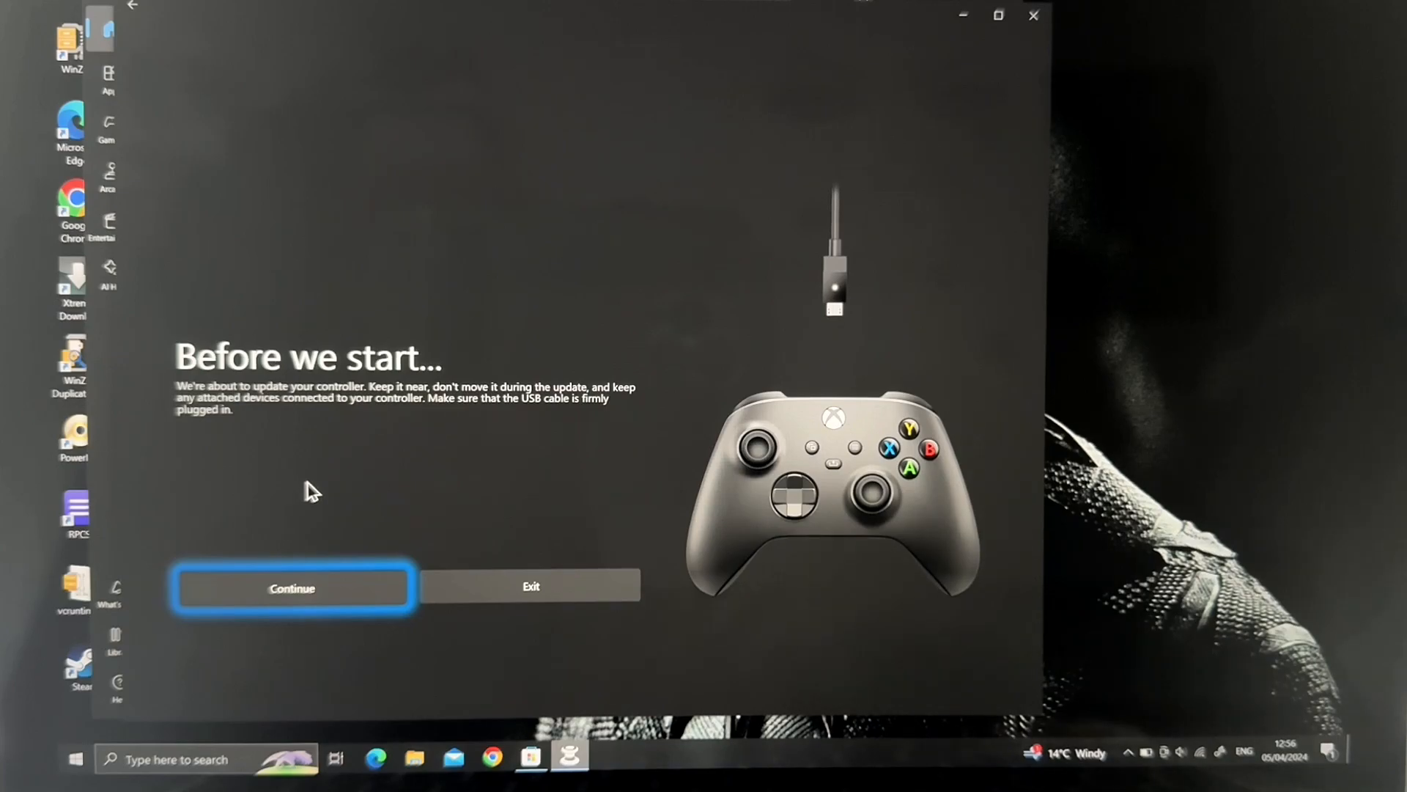
Continue past the Before we start notice for the controller update
left_click(292, 588)
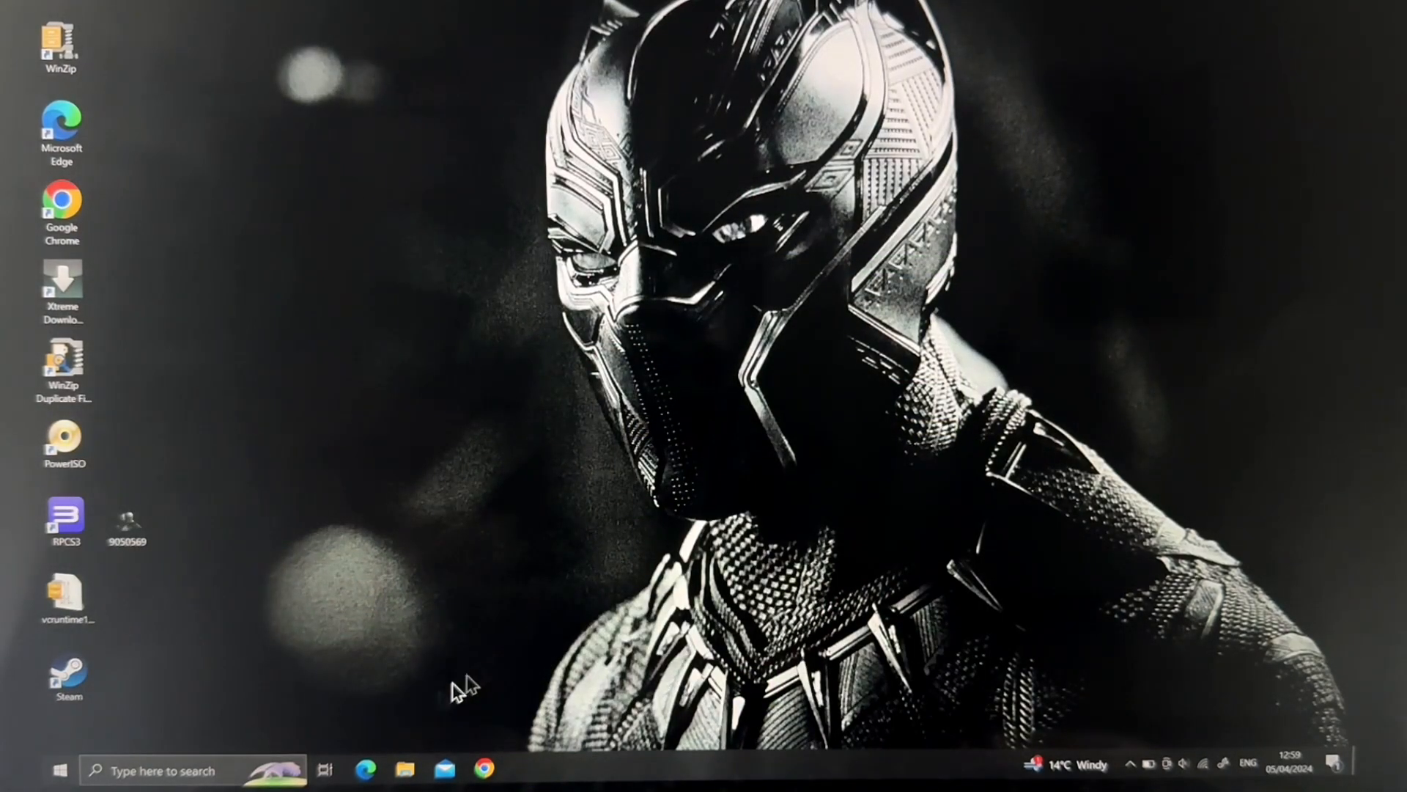
Open Downloads > Steam Controller FW Update Tool and run the ble firmware script
left_click(405, 769)
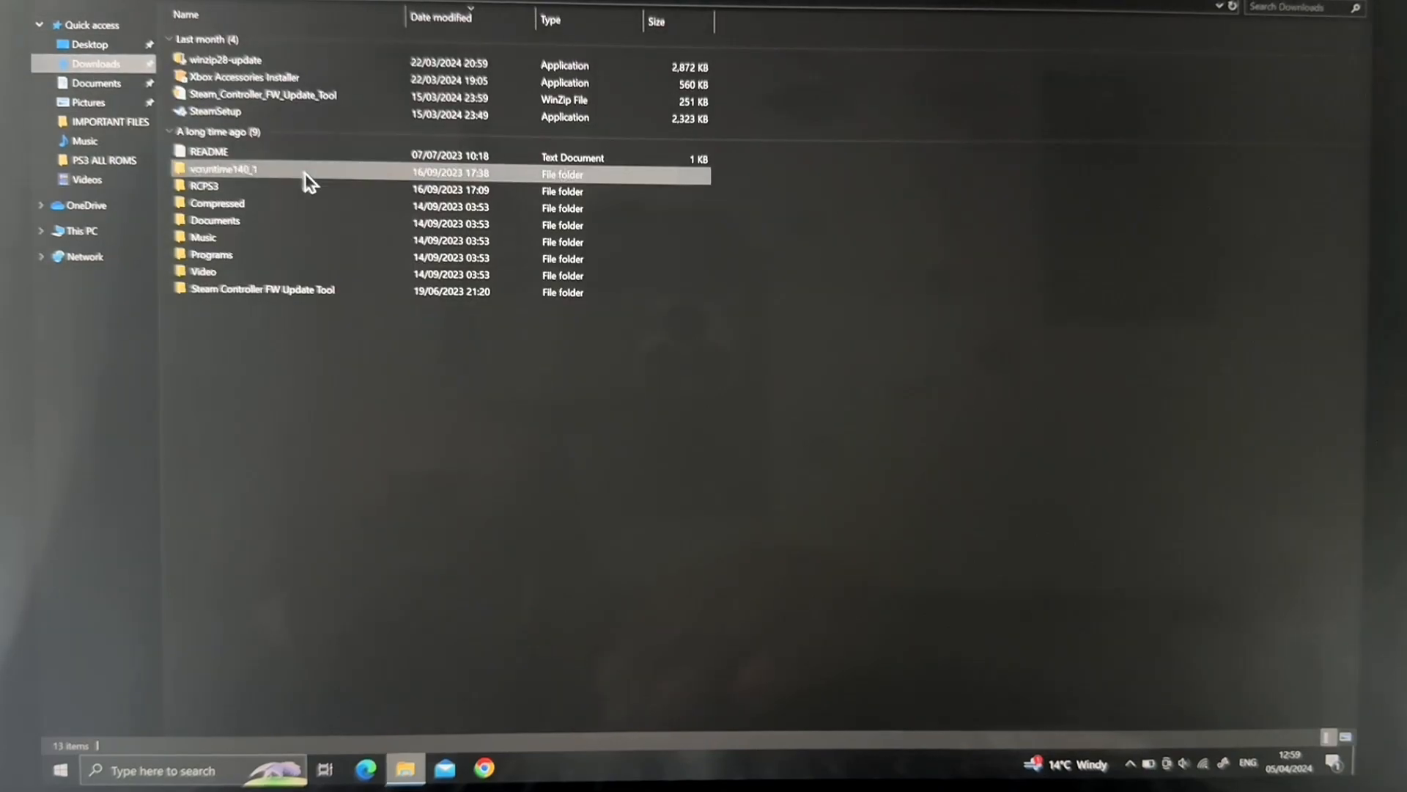
mouse_move(260, 94)
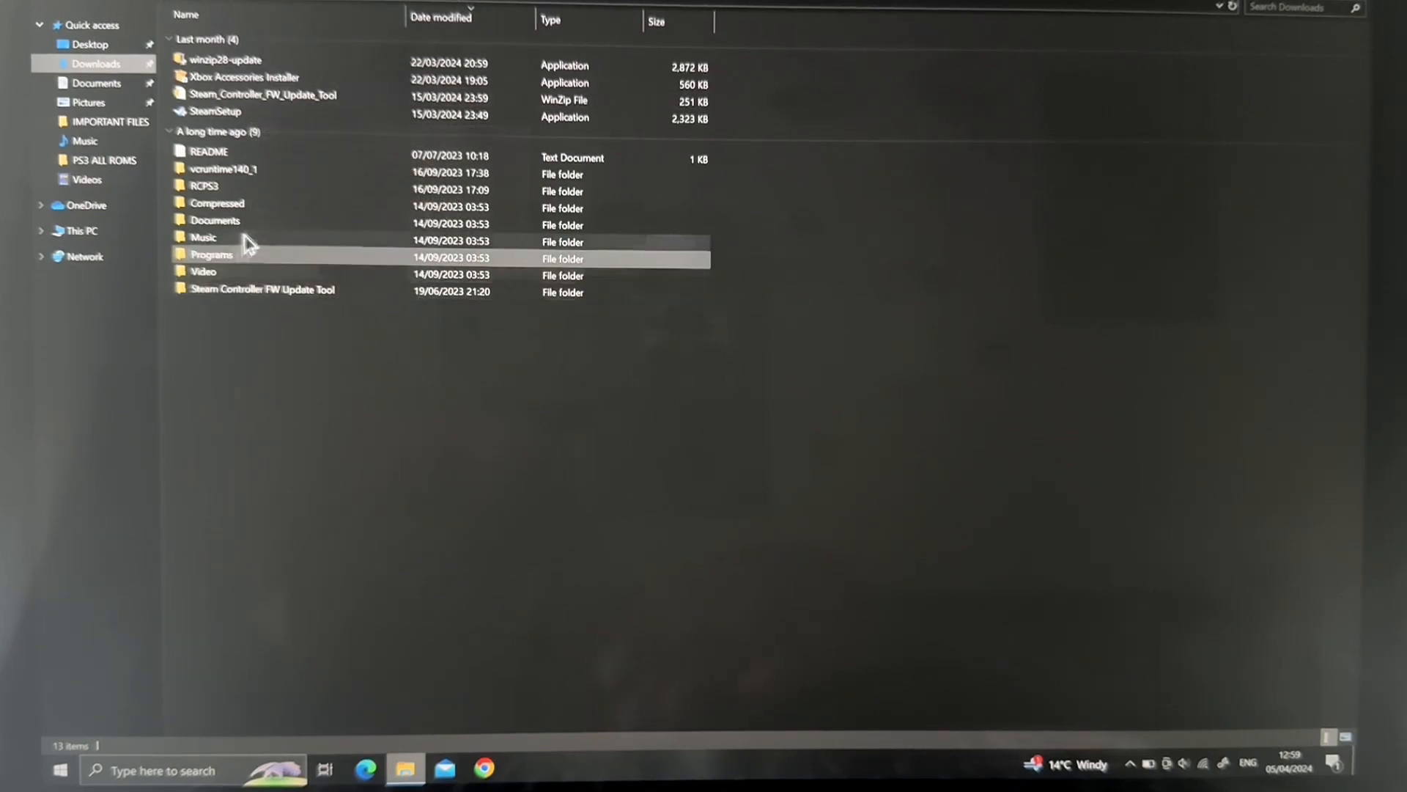
left_click(263, 289)
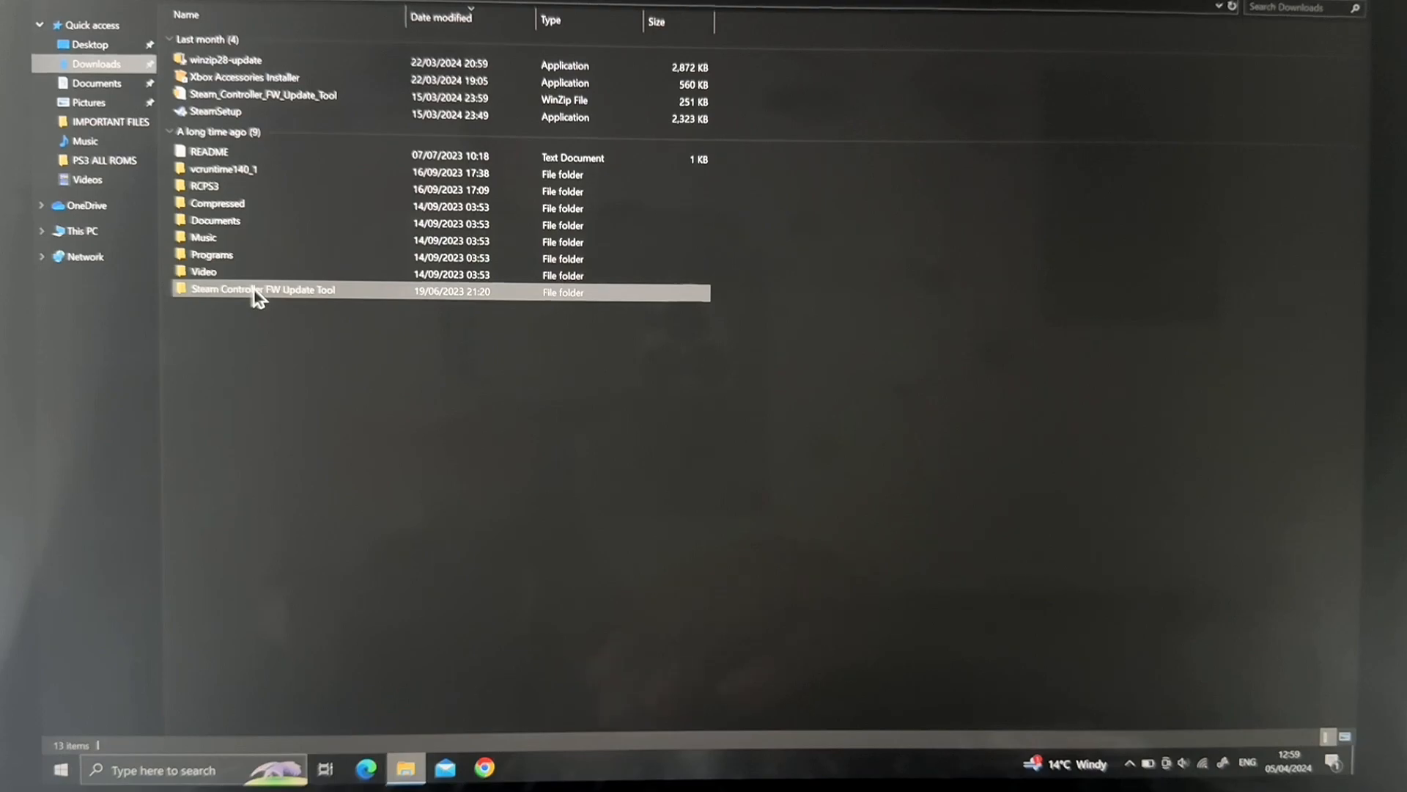
double_click(263, 289)
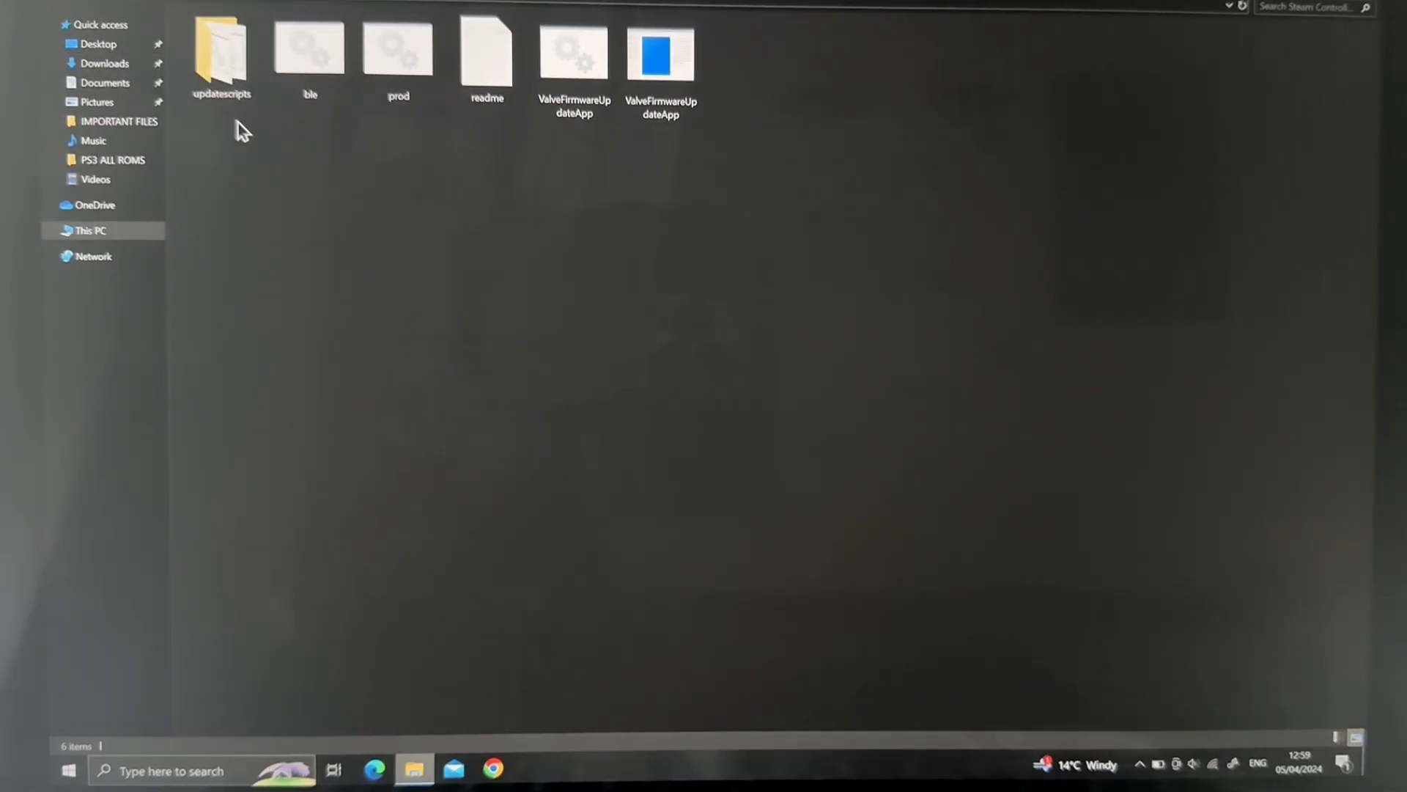
mouse_move(447, 135)
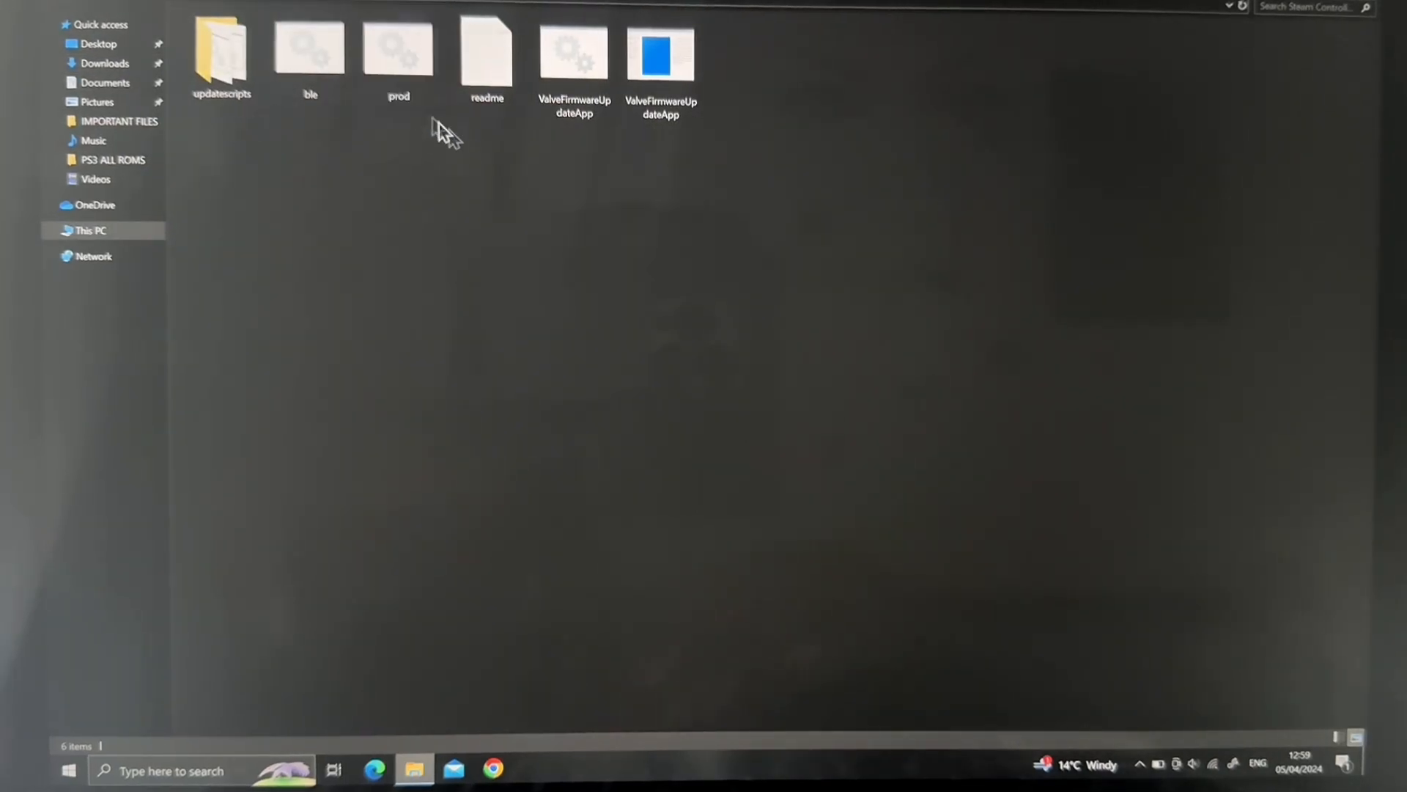
mouse_move(310, 54)
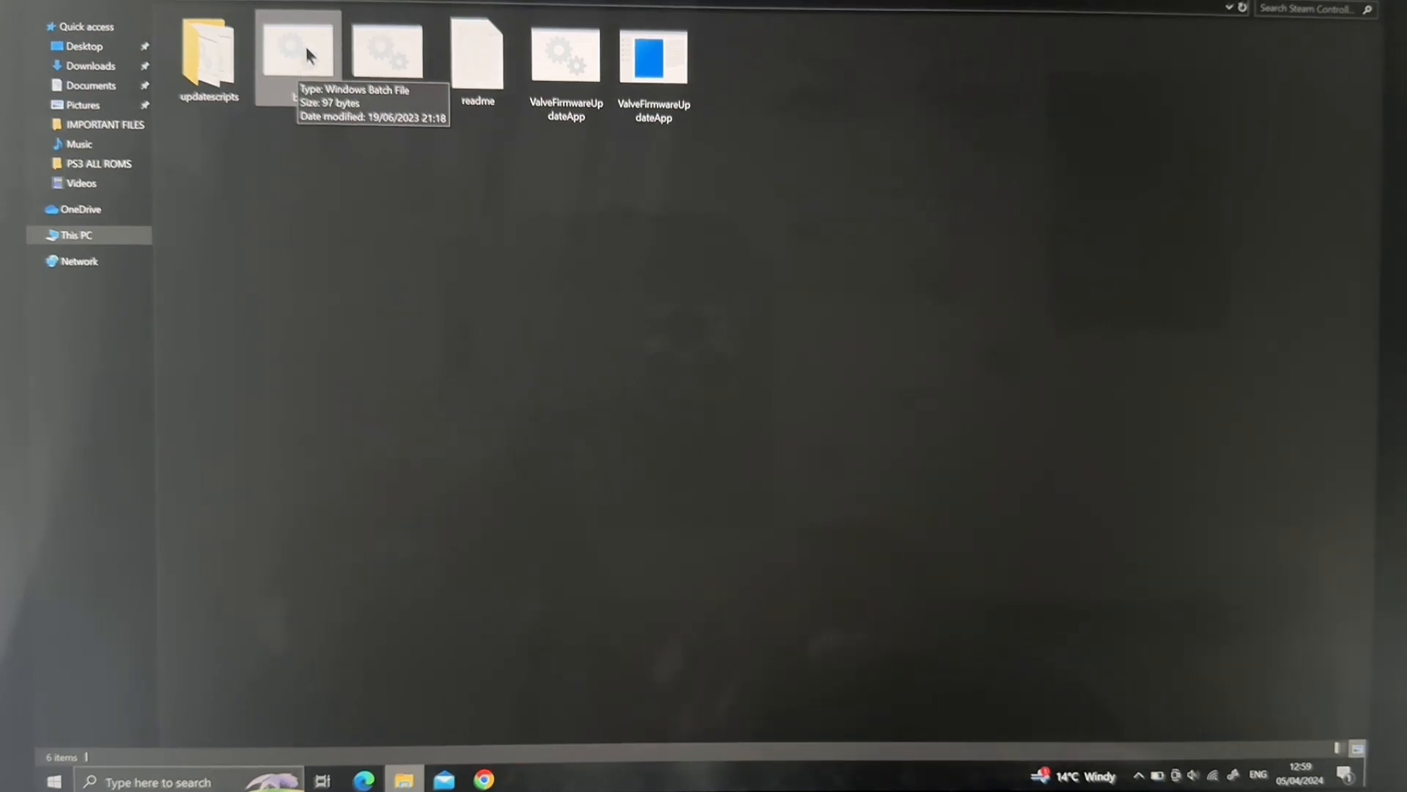
double_click(297, 54)
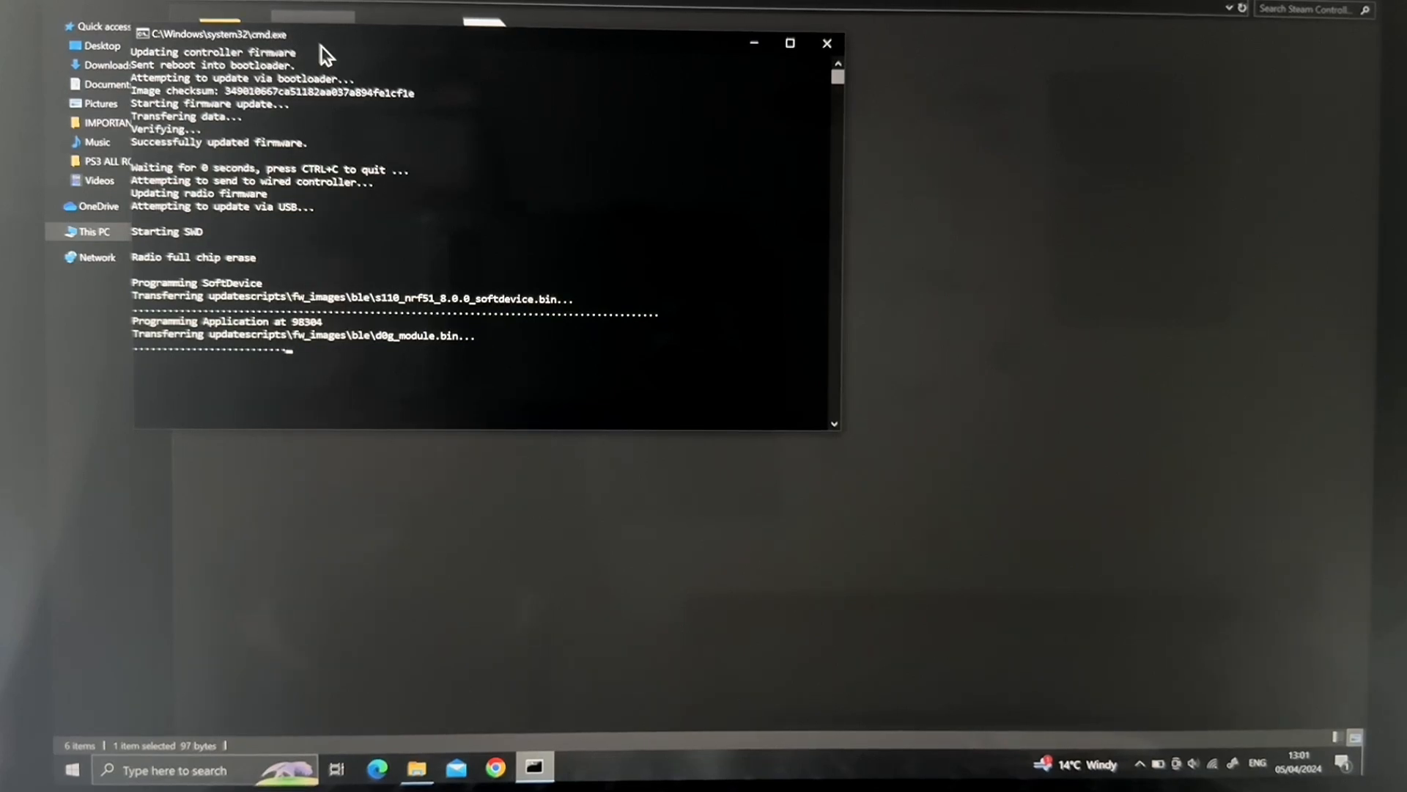
Wait for the Steam Controller and radio firmware update to finish in Command Prompt
left_click(824, 43)
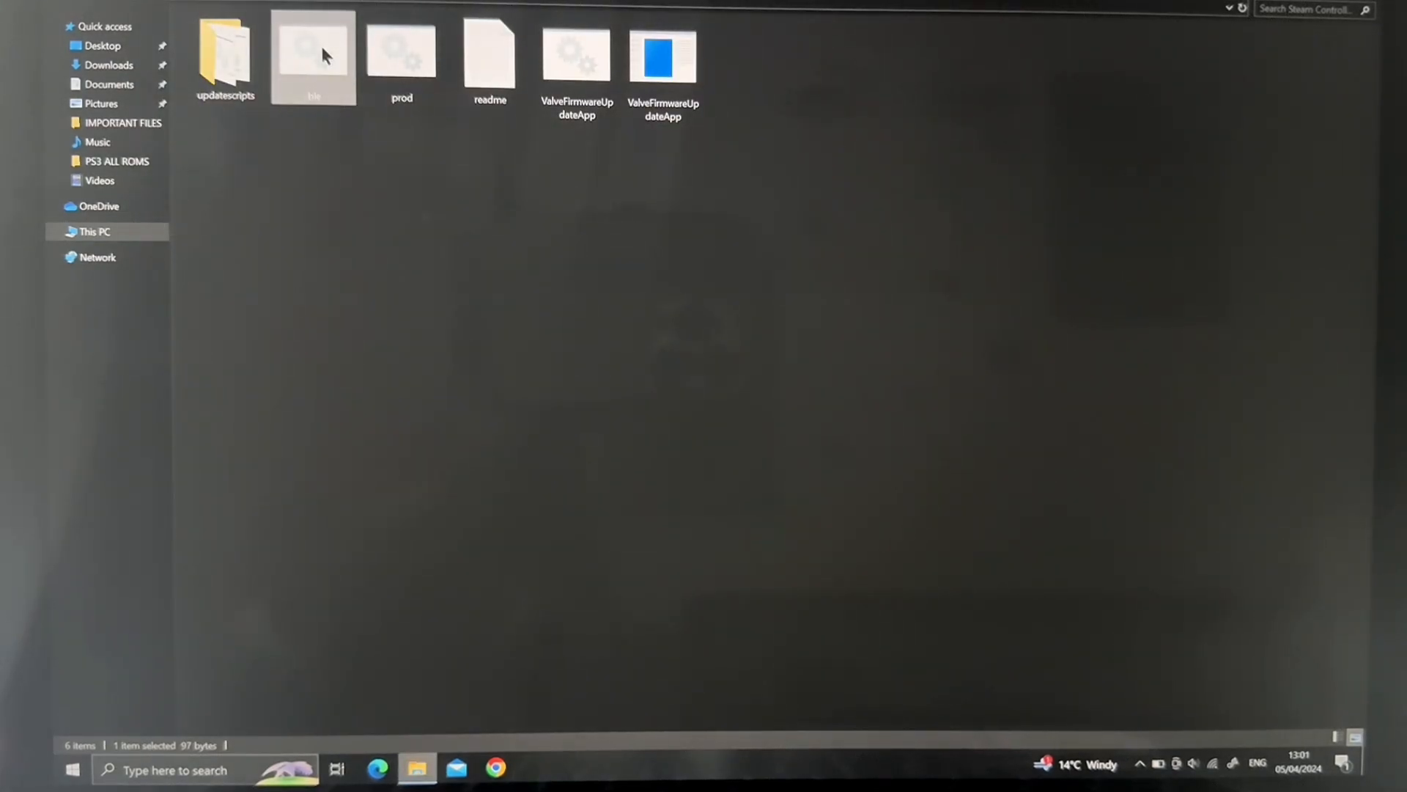